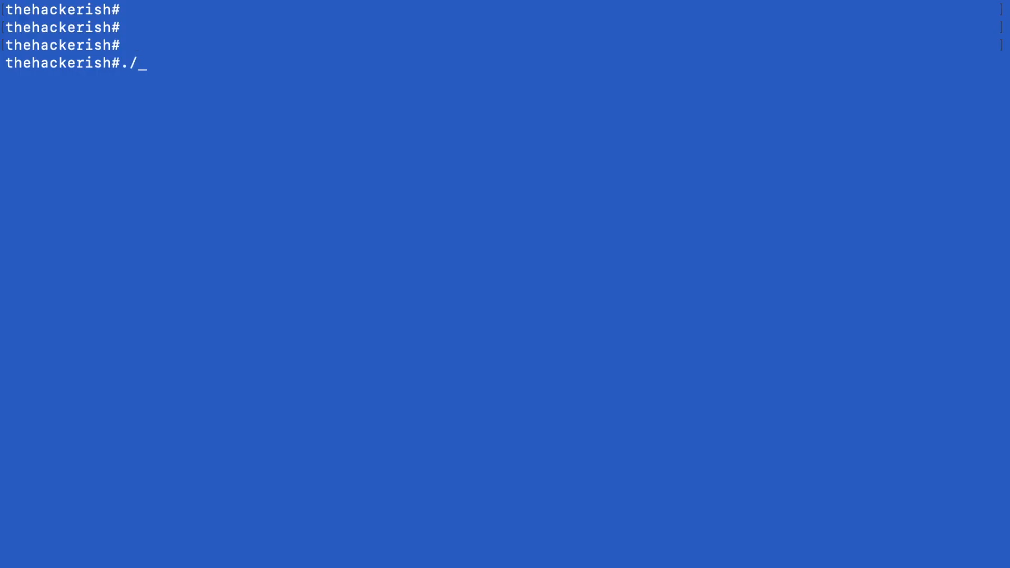
# Watch the intro animation type ./become-a-better-hacker at the terminal prompt.
pyautogui.write('become-a-better-hacker')
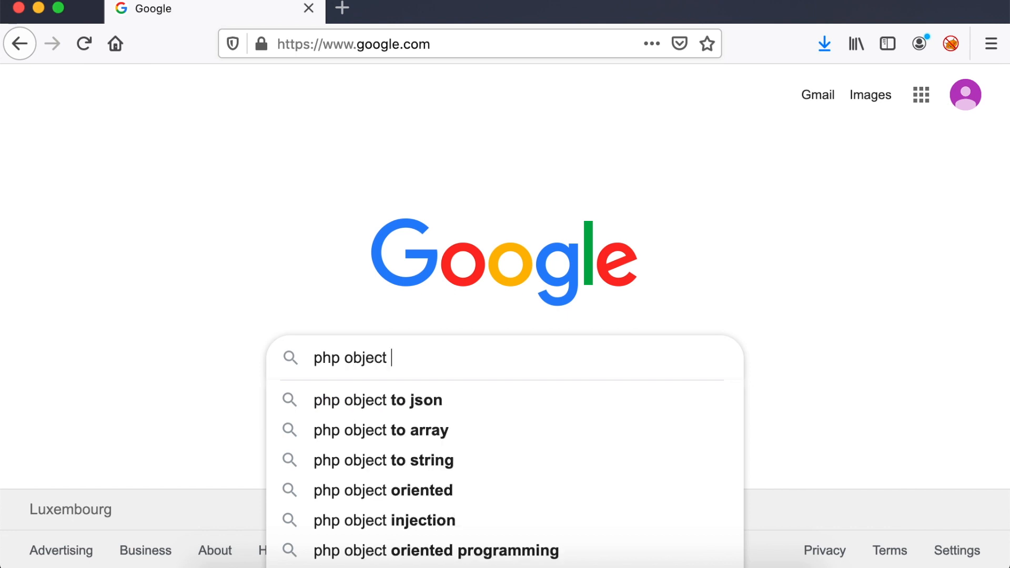
# Search Google for 'php object injection' using the suggestion list.
pyautogui.click(385, 520)
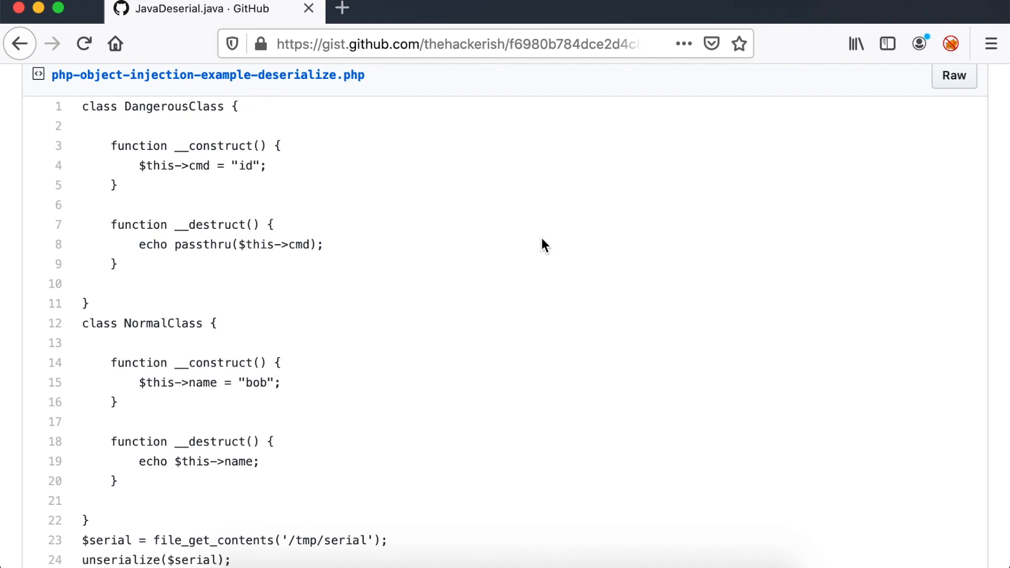
# Scroll the gist down to the php-object-injection-example-deserialize.php code.
pyautogui.scroll(-3)
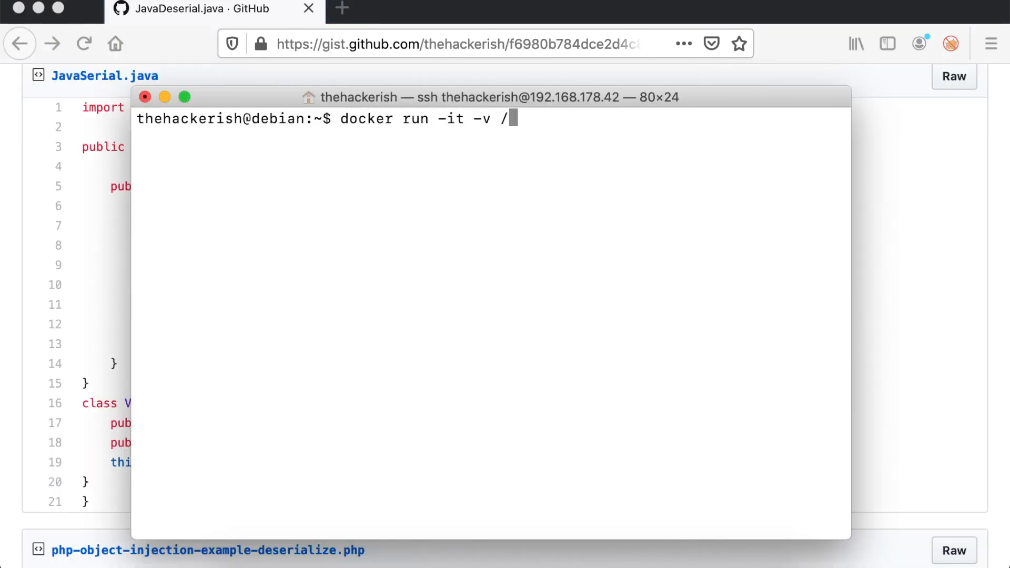
# Run the gist's serialize code in a php container with /tmp:/tmp:rw mounted.
pyautogui.write('tmp:/tmp:rw php')
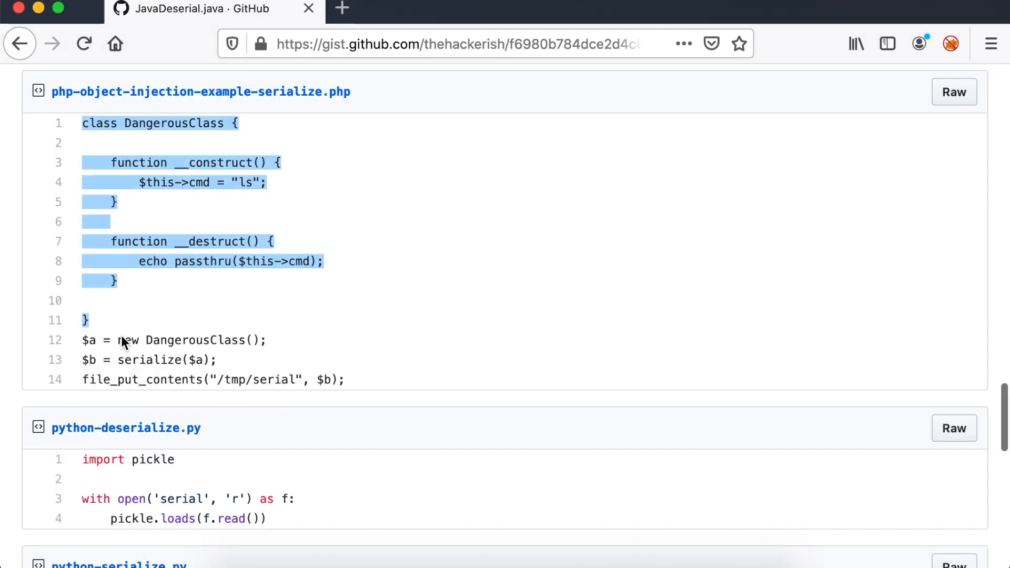
pyautogui.moveTo(123, 341); pyautogui.dragTo(348, 380)
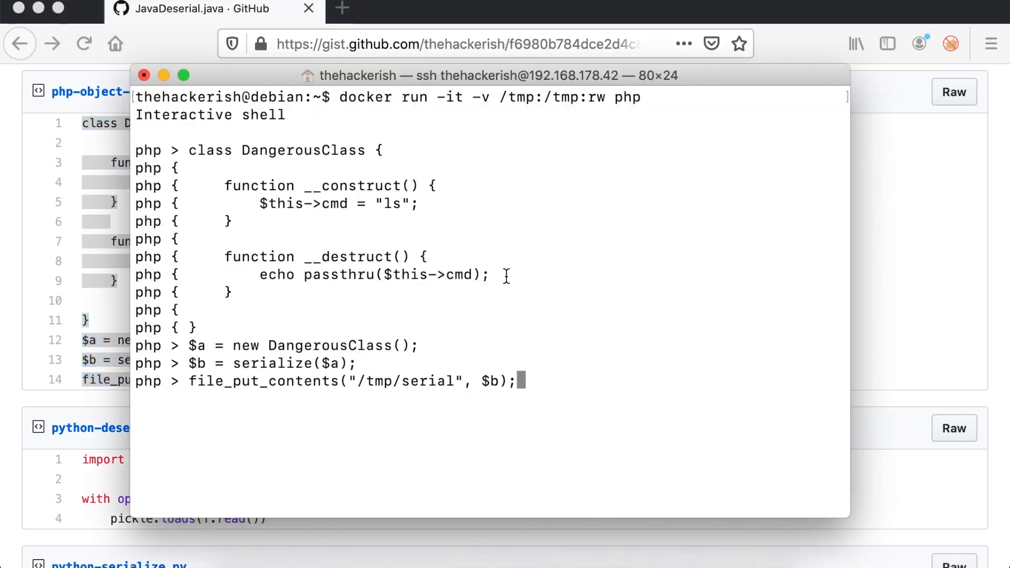
pyautogui.write('exit')
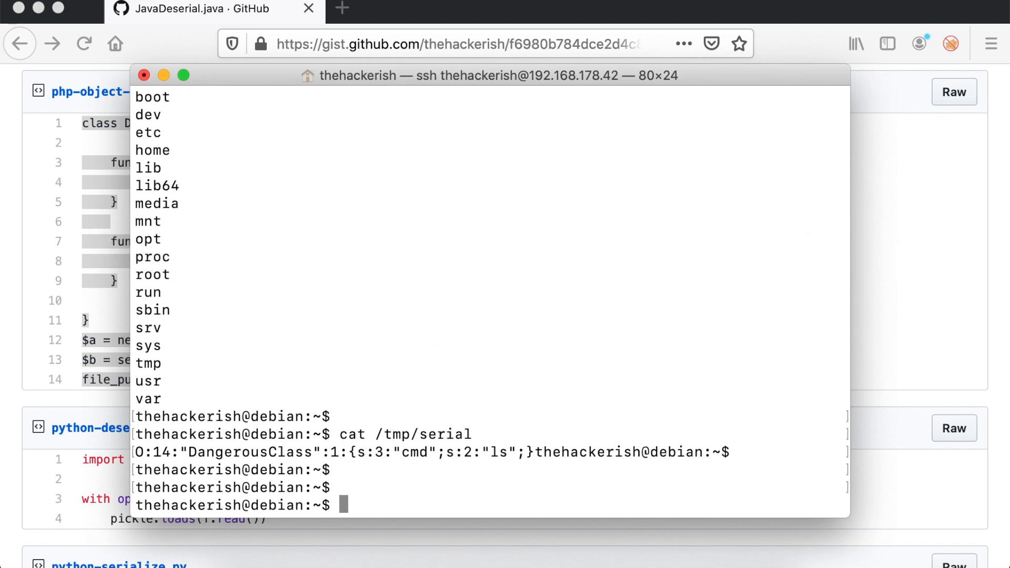
pyautogui.write('docker run -it -v /tmp:/tmp:rw php')
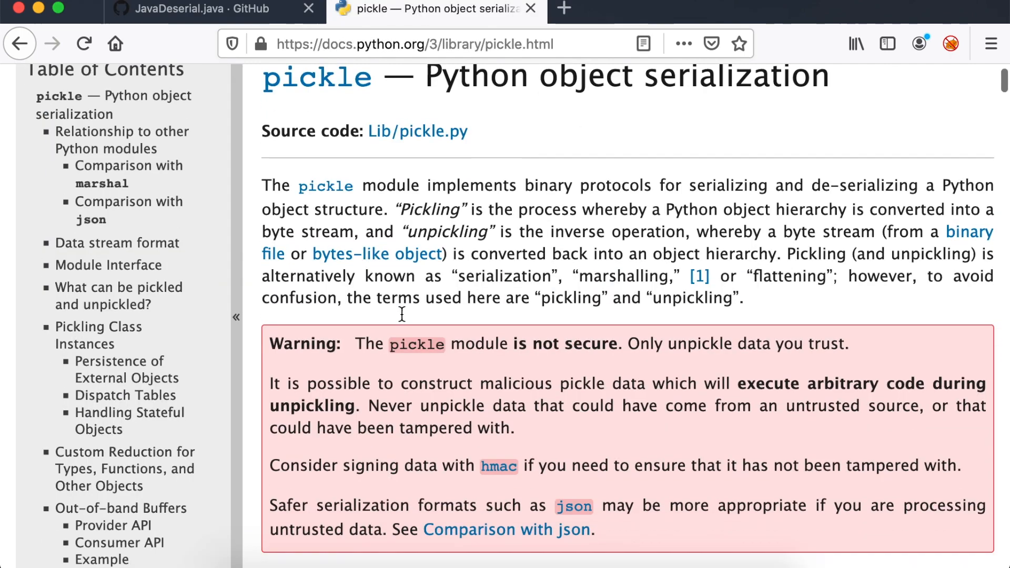
# Highlight 'is not secure' in the pickle documentation's red Warning box.
pyautogui.scroll(-3)
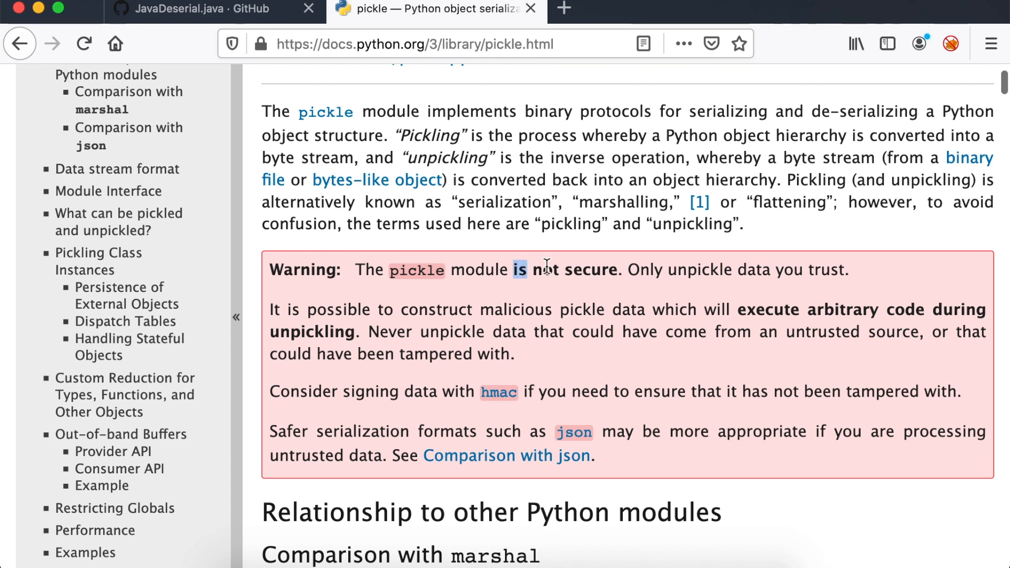
pyautogui.moveTo(517, 270); pyautogui.dragTo(617, 269)
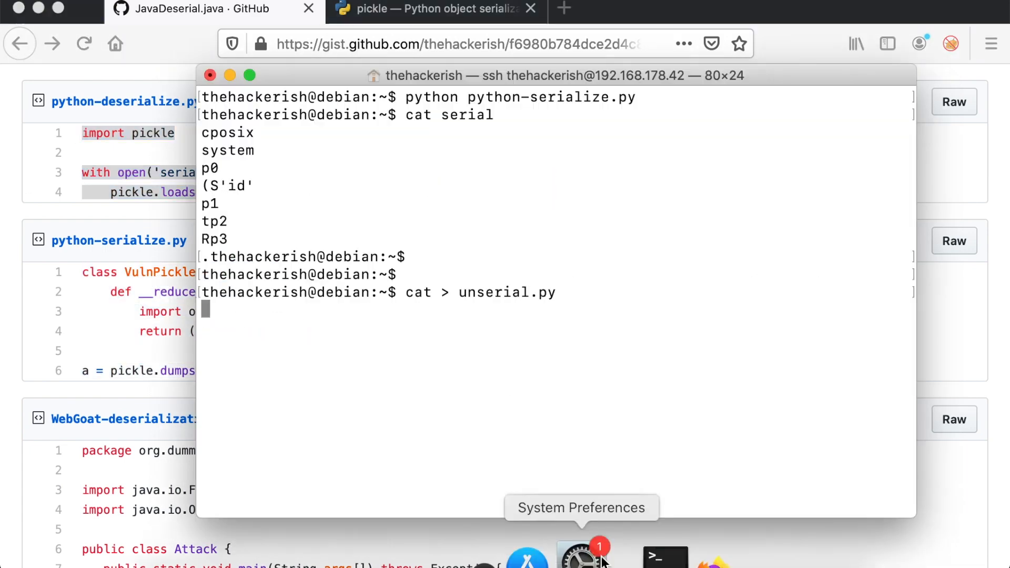
# Run python unserial.py to unpickle the serial file.
pyautogui.write('python unserial.py')
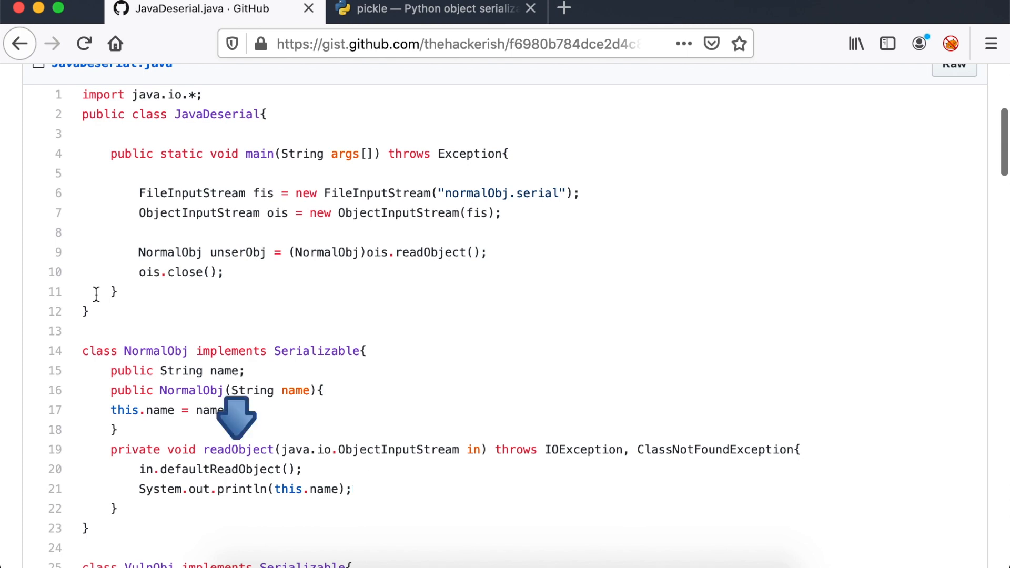
# Scroll to JavaDeserial.java and highlight the normalObj.serial filename.
pyautogui.scroll(-3)
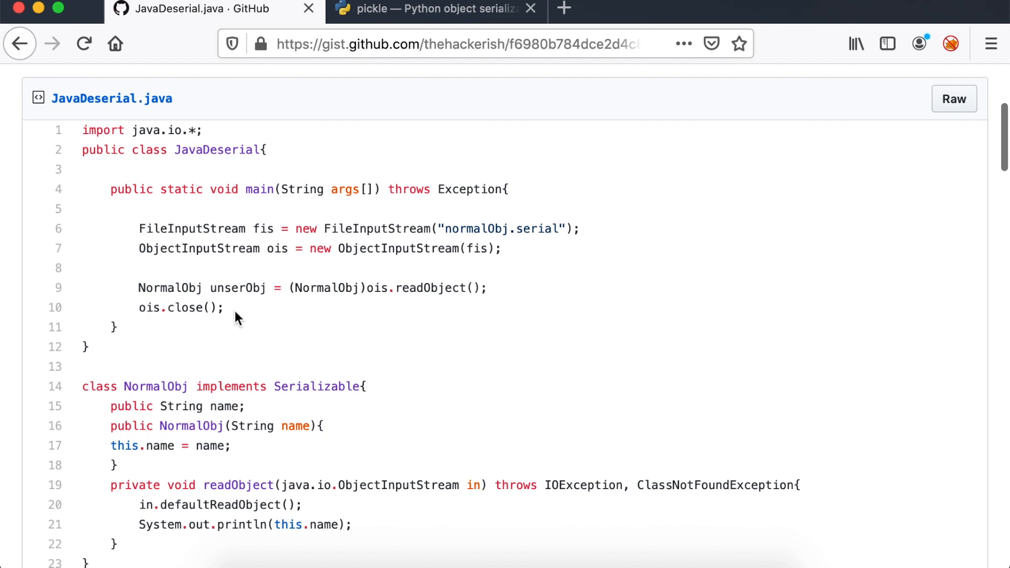
pyautogui.moveTo(444, 229); pyautogui.dragTo(554, 229)
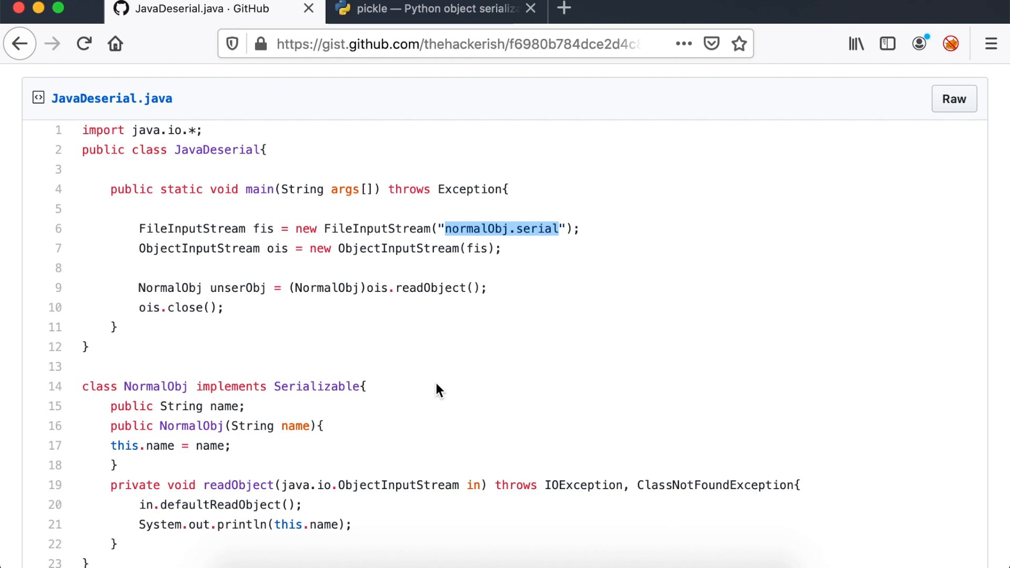
# Scroll to JavaSerial.java and highlight the 'ls' string and 'normalObj.serial'.
pyautogui.scroll(-3)
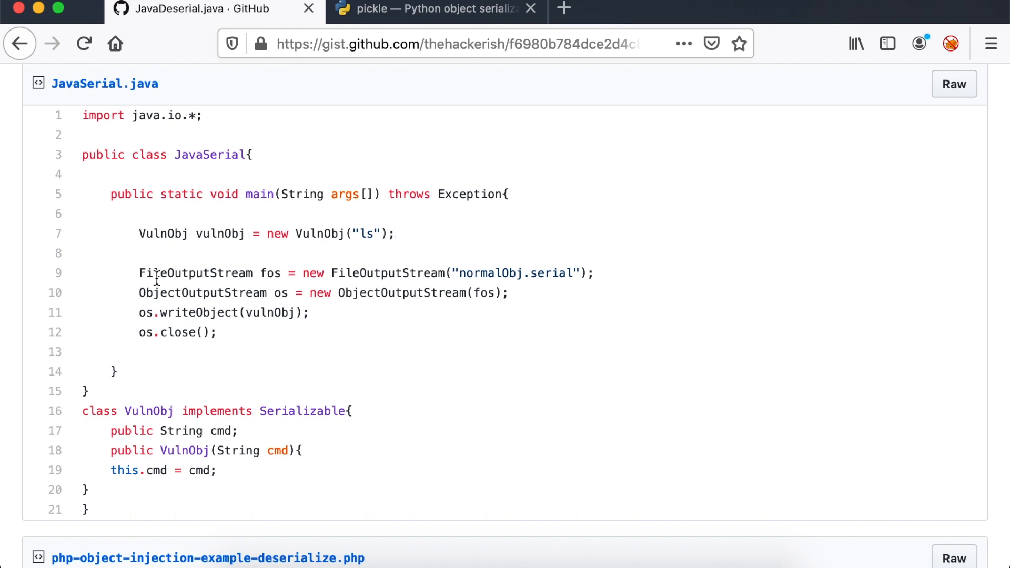
pyautogui.doubleClick(367, 233)
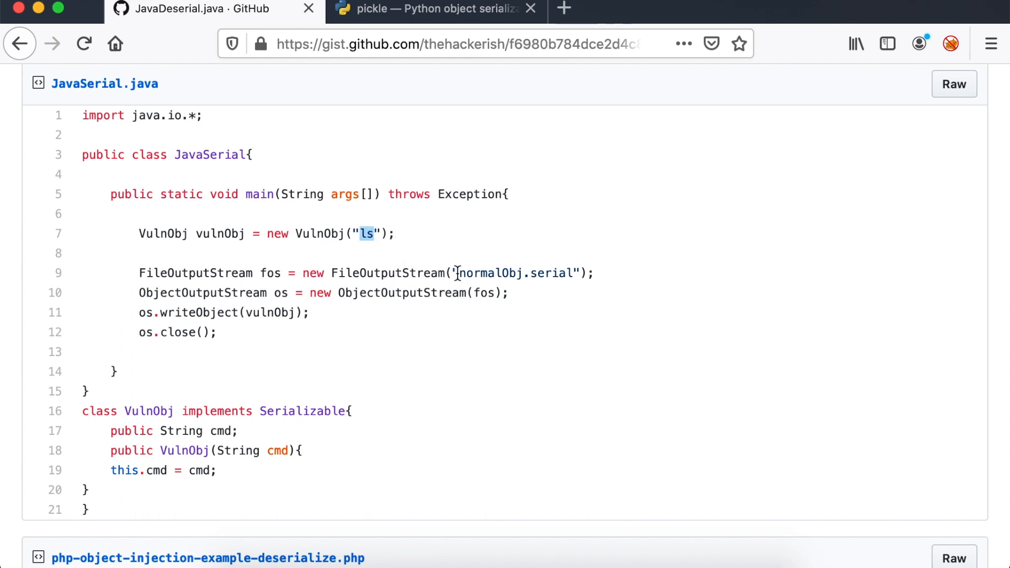
pyautogui.doubleClick(488, 273)
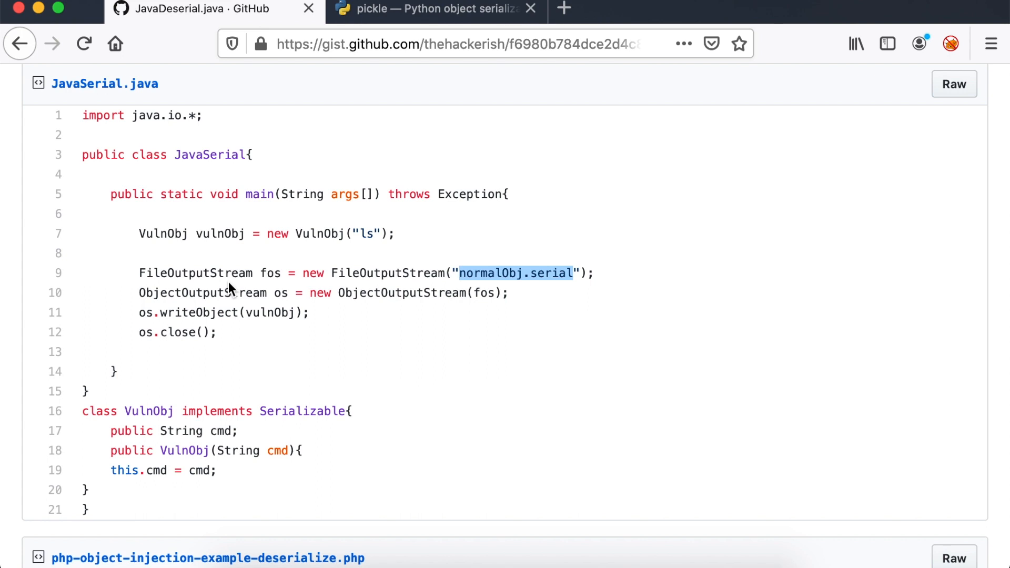
pyautogui.write('dock')
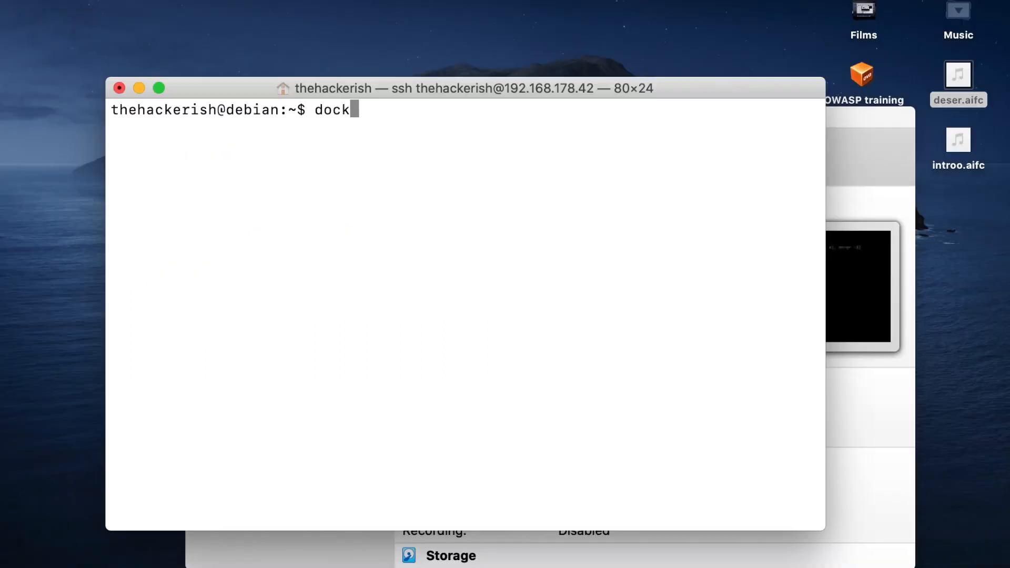
# Launch a java container with docker run -v /tmp:/tmp:rw -it java.
pyautogui.write('er run')
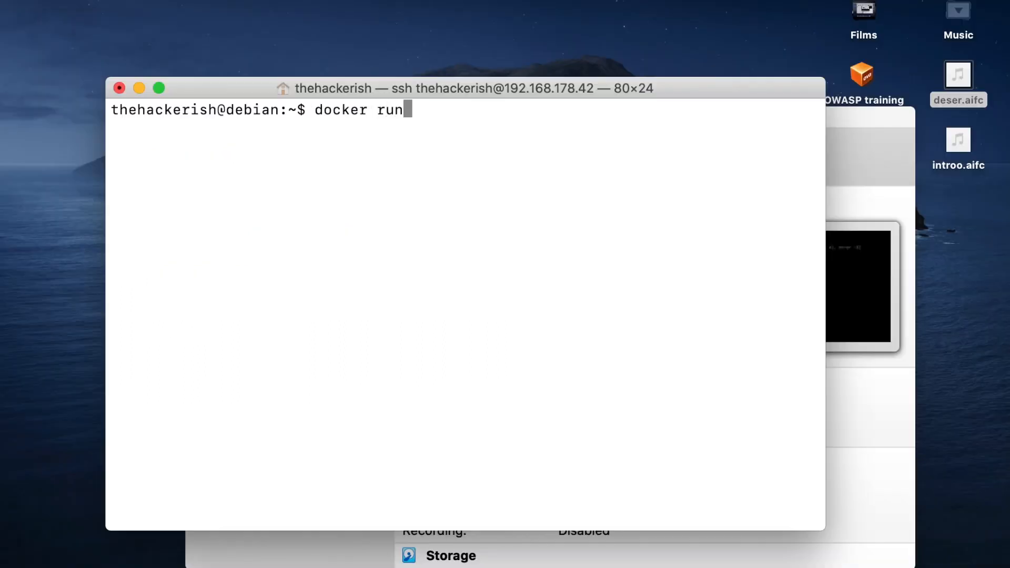
pyautogui.write('-it')
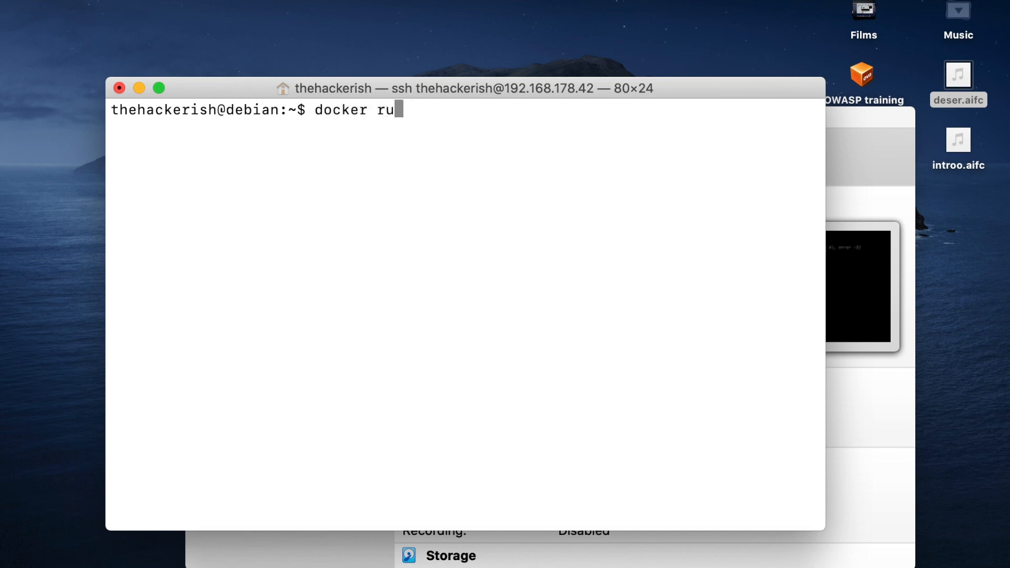
pyautogui.write('n -v /t')
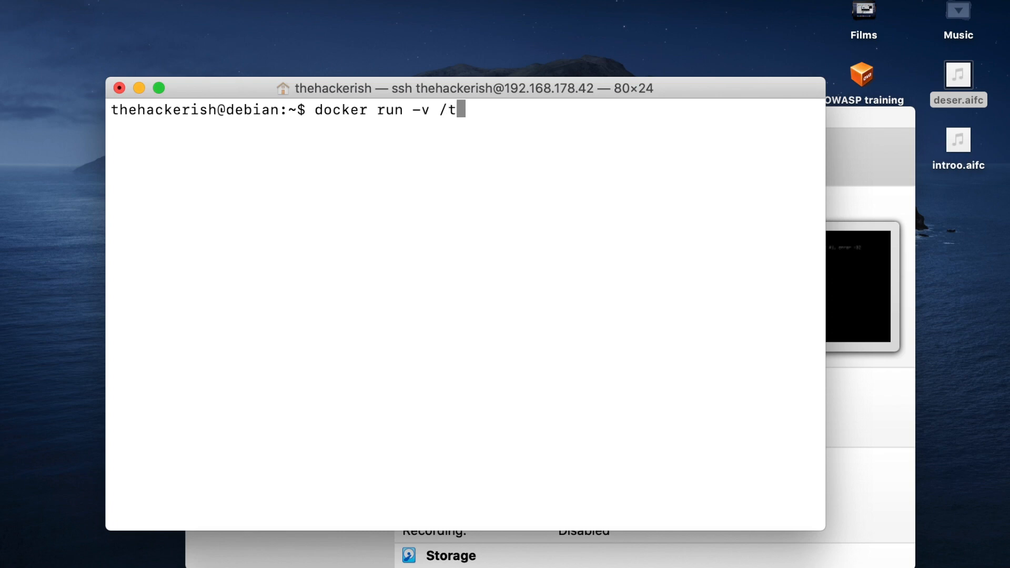
pyautogui.write('mp:/')
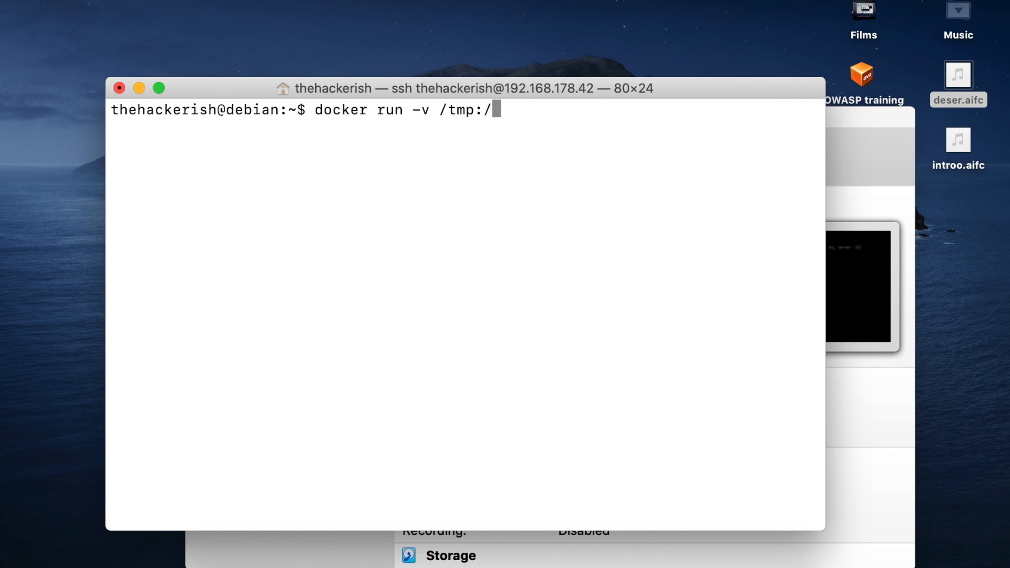
pyautogui.write('tmp:r')
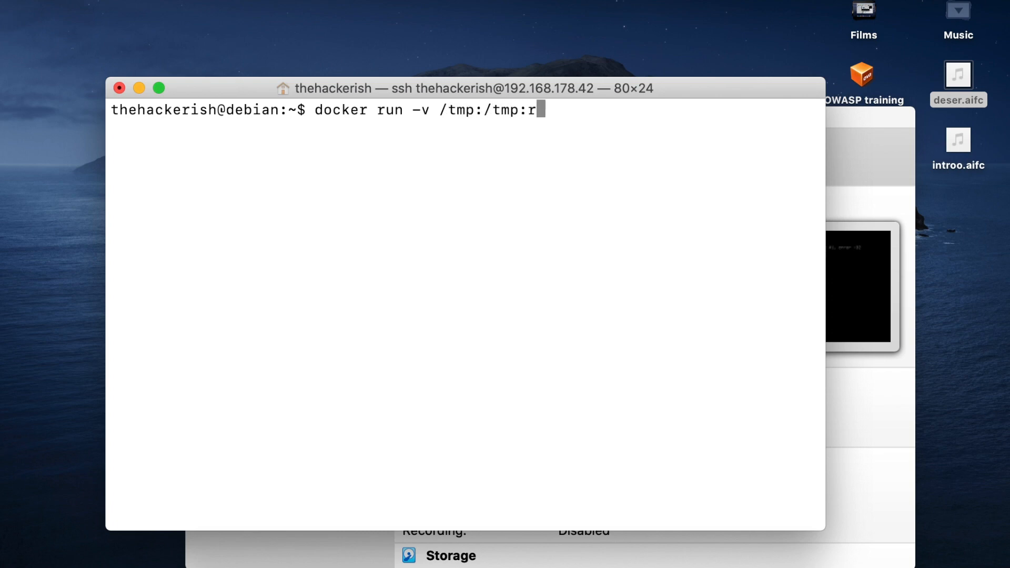
pyautogui.write('w')
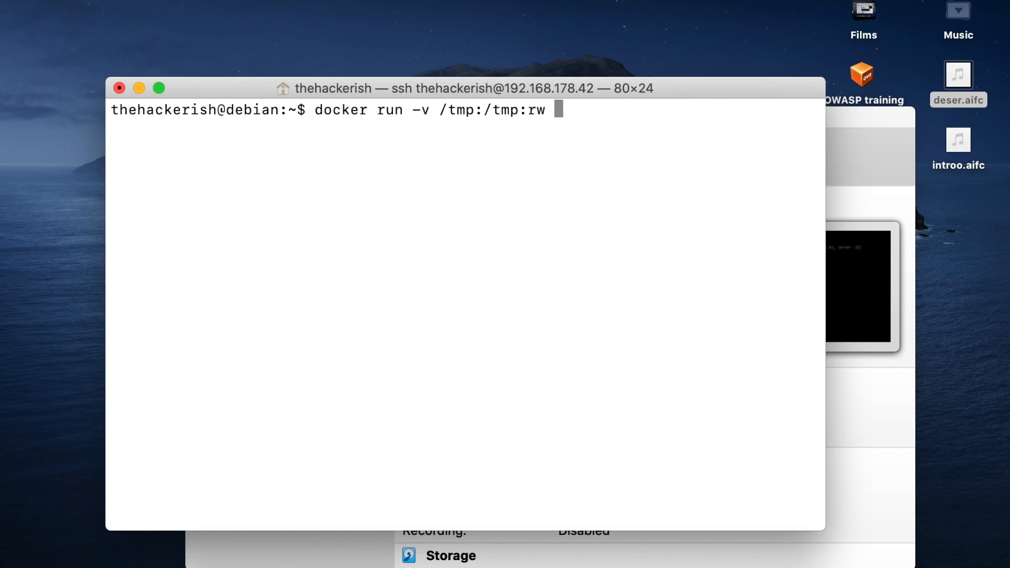
pyautogui.write('-it j')
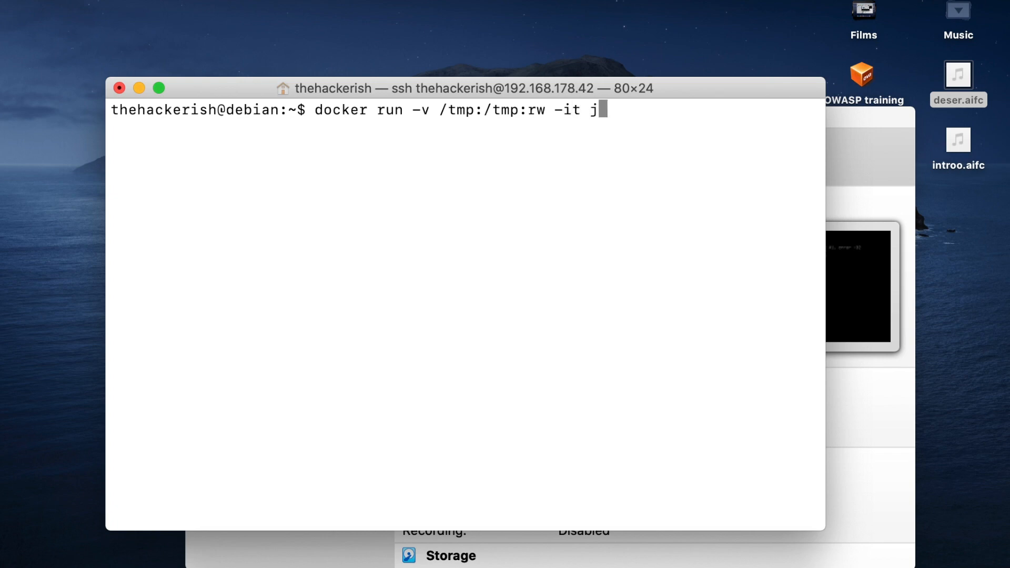
pyautogui.press('Enter')
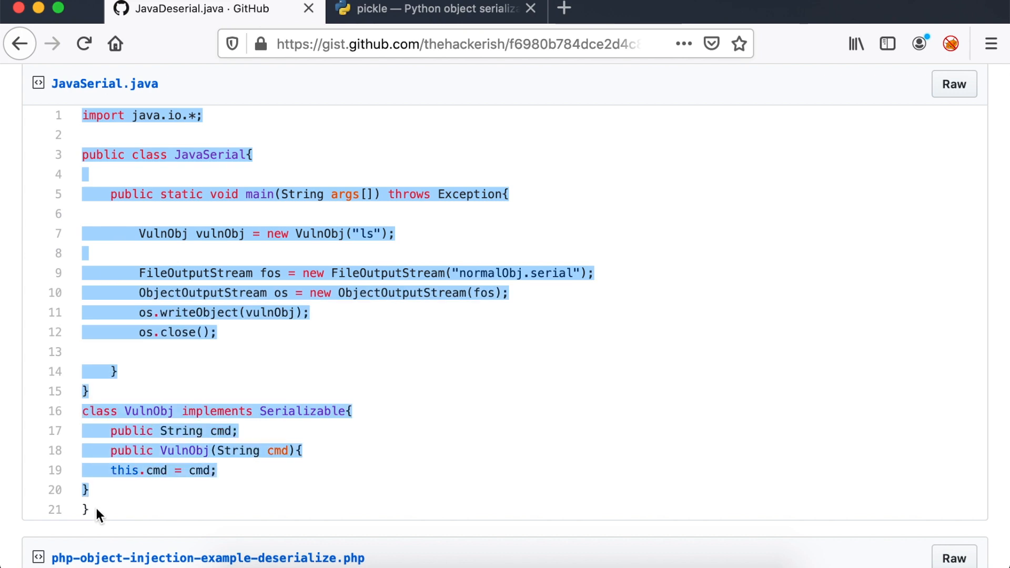
pyautogui.moveTo(398, 307)
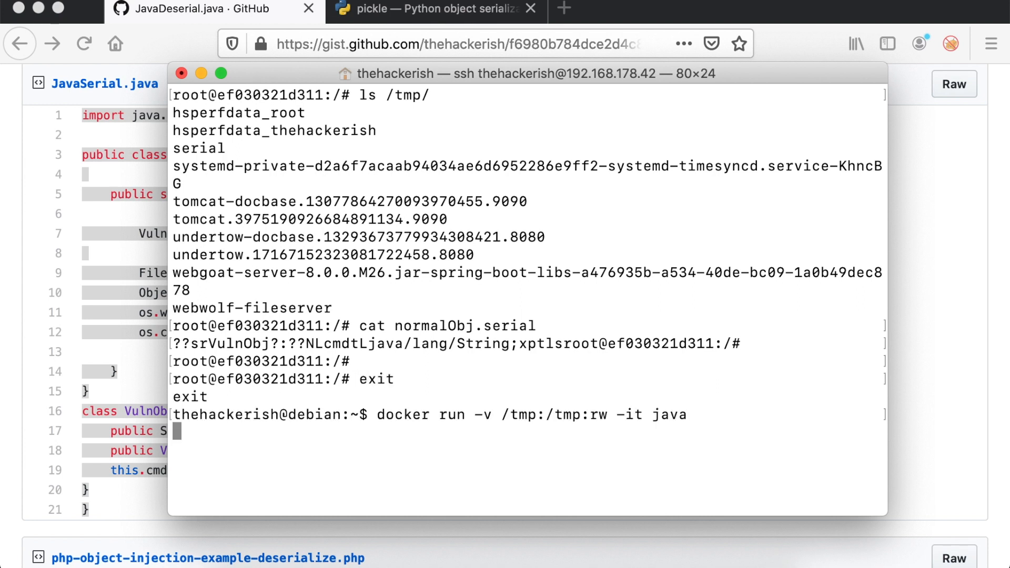
# Begin creating JavaDeserial.java with cat > and bring Terminal to the front.
pyautogui.write('cat > JavaDeserial.')
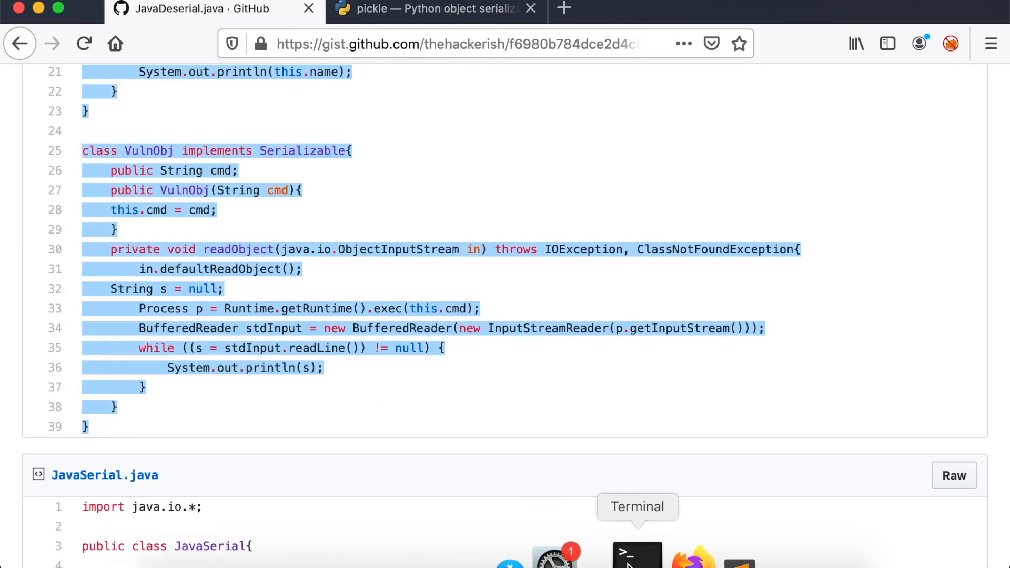
pyautogui.click(637, 554)
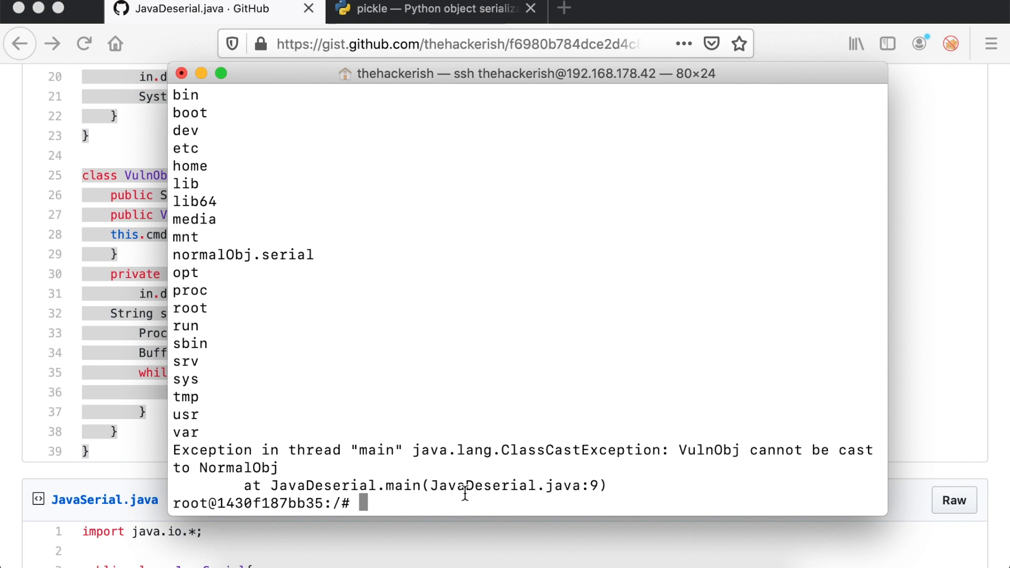
# Start a terminal command piping normalObj.serial with 'cat normalObj.serial | b'.
pyautogui.write('cat normalObj.serial | b')
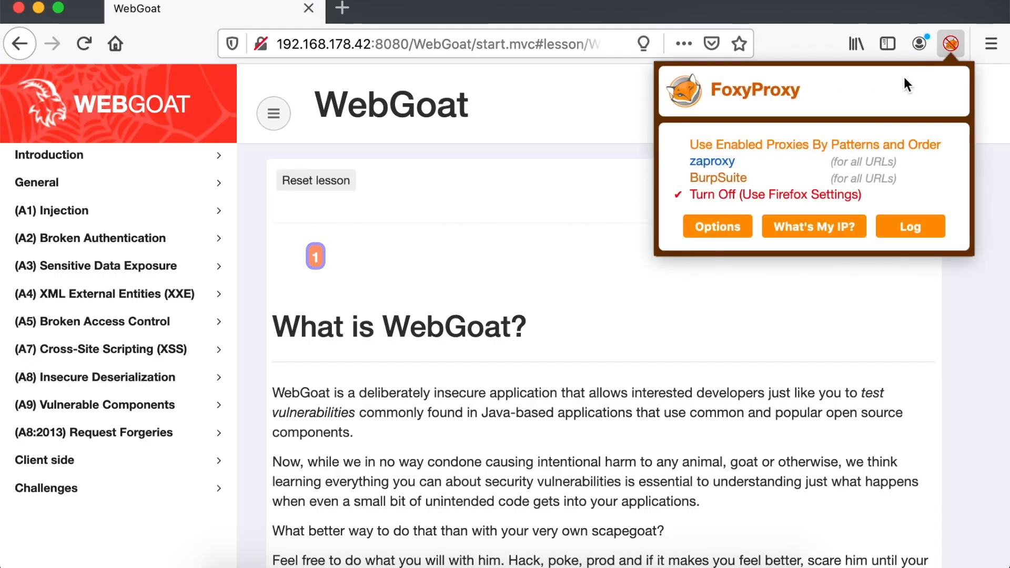
# Route traffic through BurpSuite, then submit token 'aaaaa' on Insecure Deserialization page 5.
pyautogui.click(718, 177)
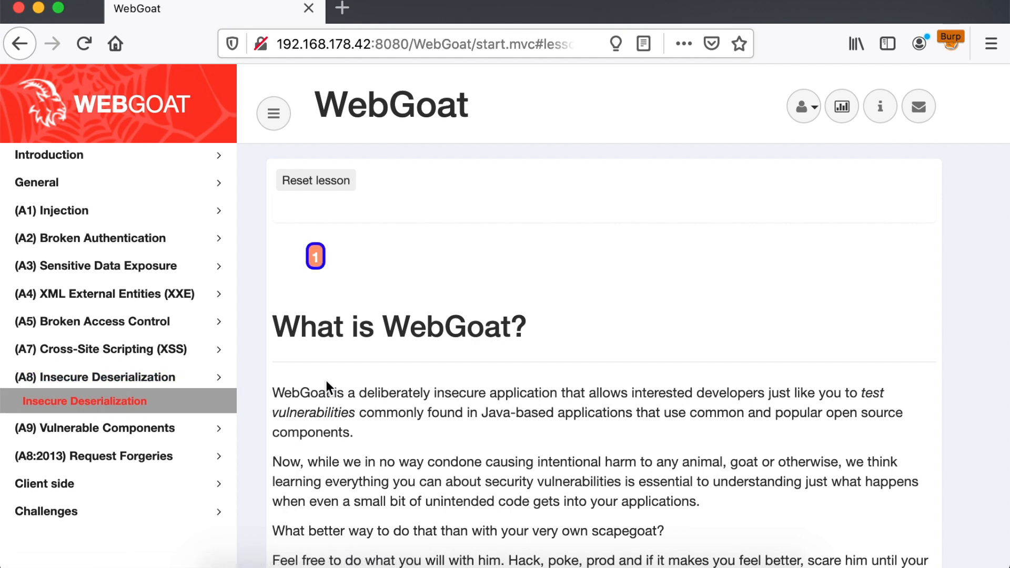
pyautogui.moveTo(458, 385)
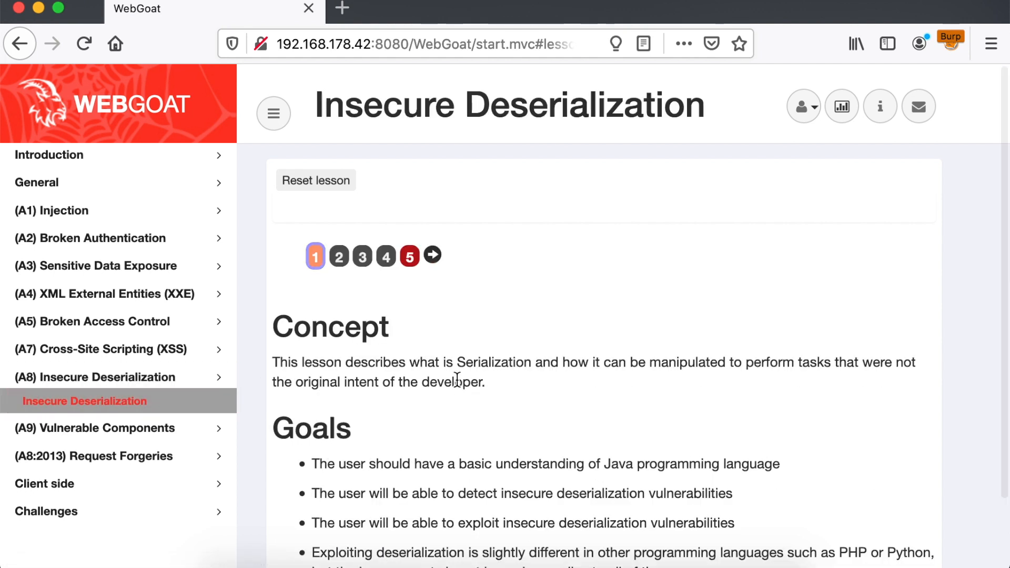
pyautogui.scroll(-3)
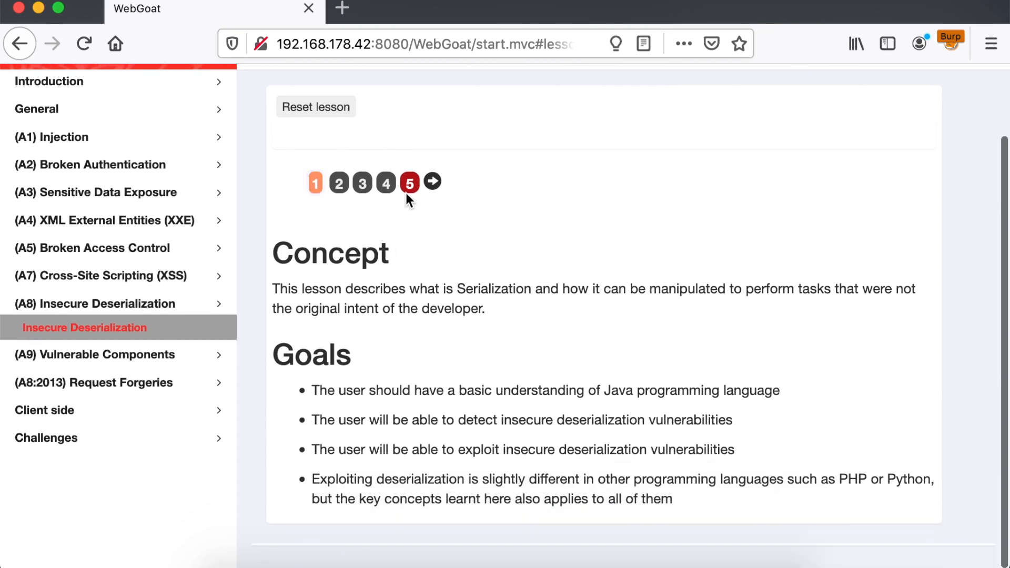
pyautogui.click(409, 183)
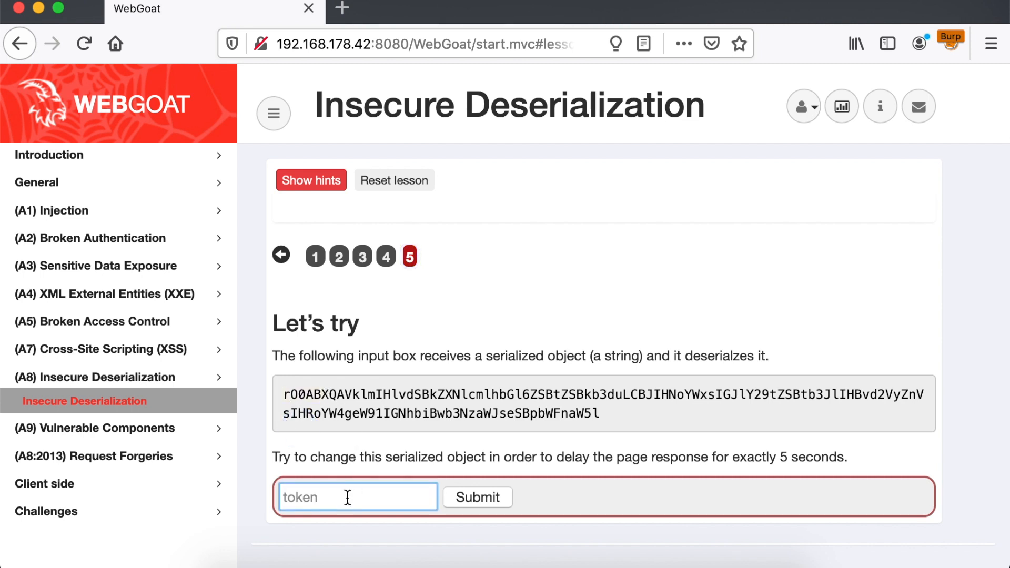
pyautogui.write('aaaaa')
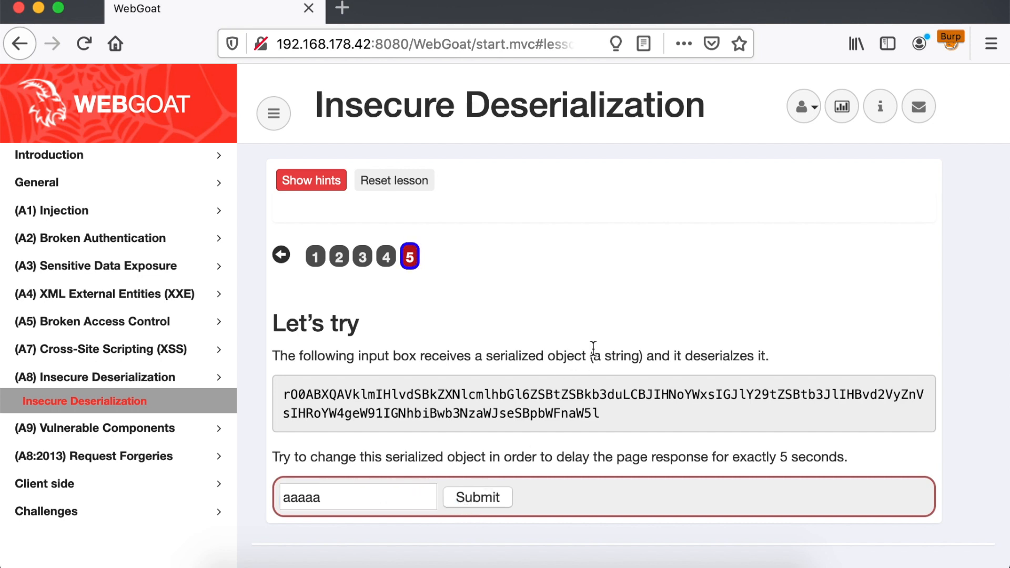
pyautogui.click(476, 496)
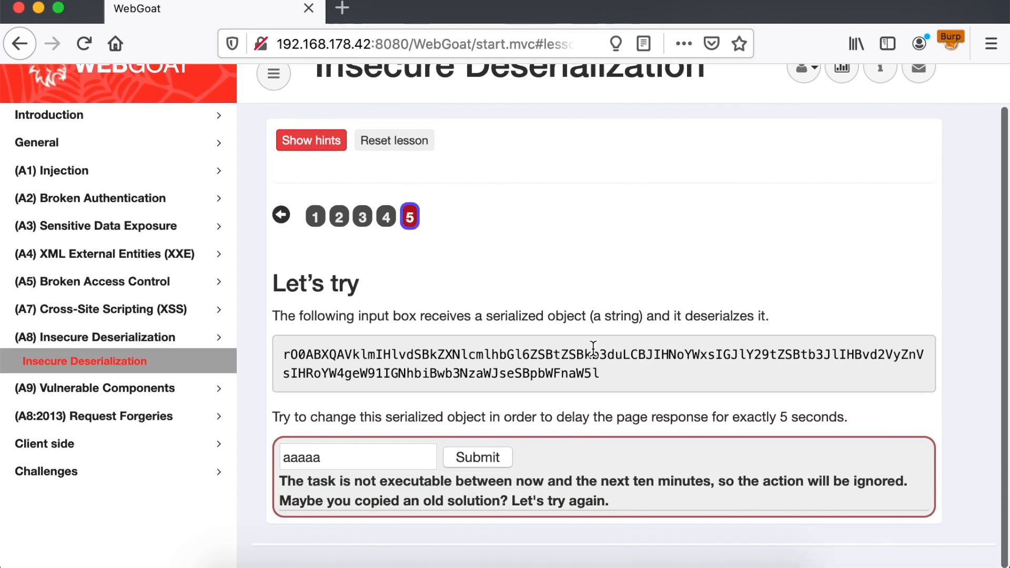
# Send the captured POST /InsecureDeserialization/task token request to Repeater, then return to Firefox.
pyautogui.click(743, 550)
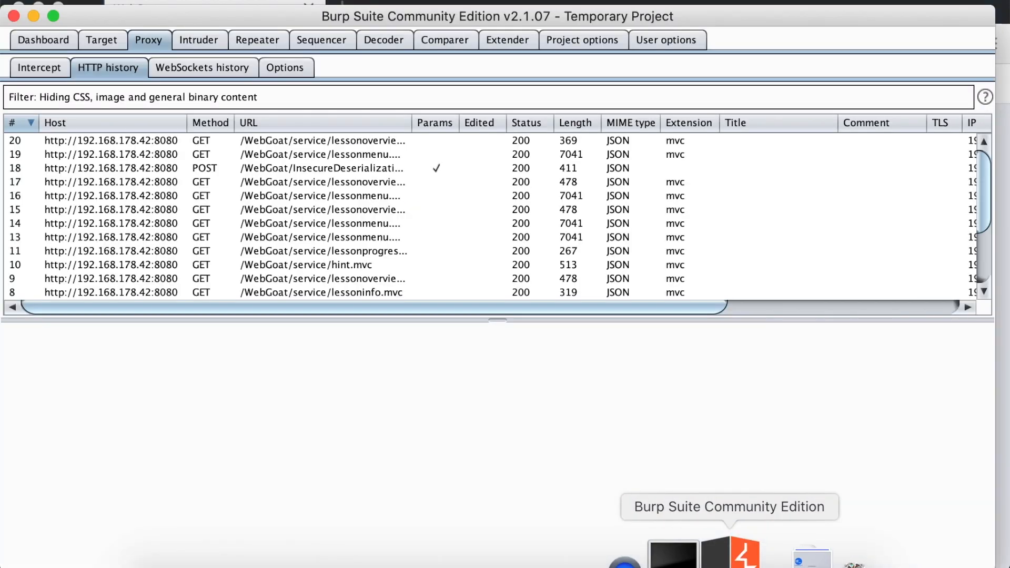
pyautogui.click(322, 196)
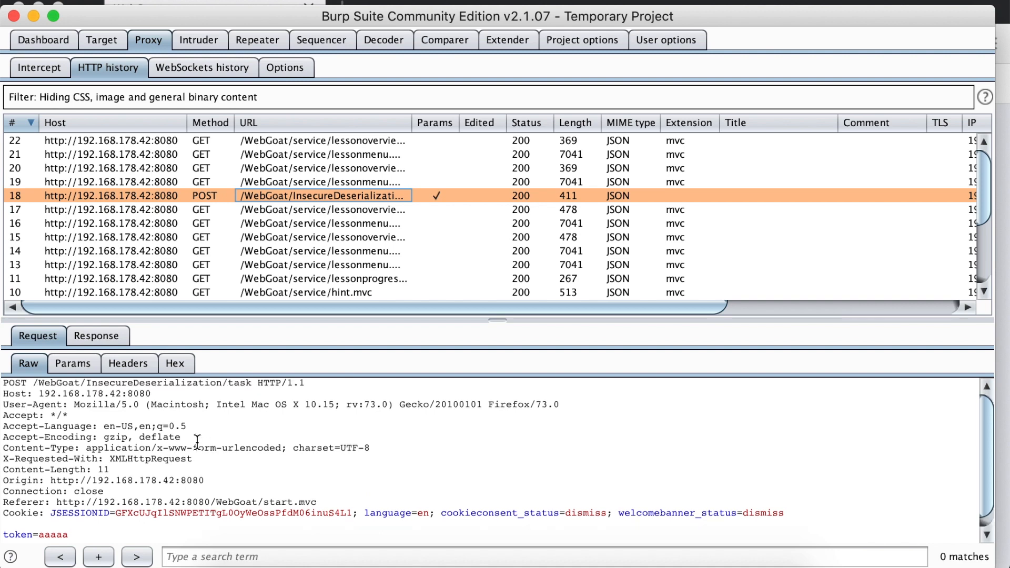
pyautogui.rightClick(322, 195)
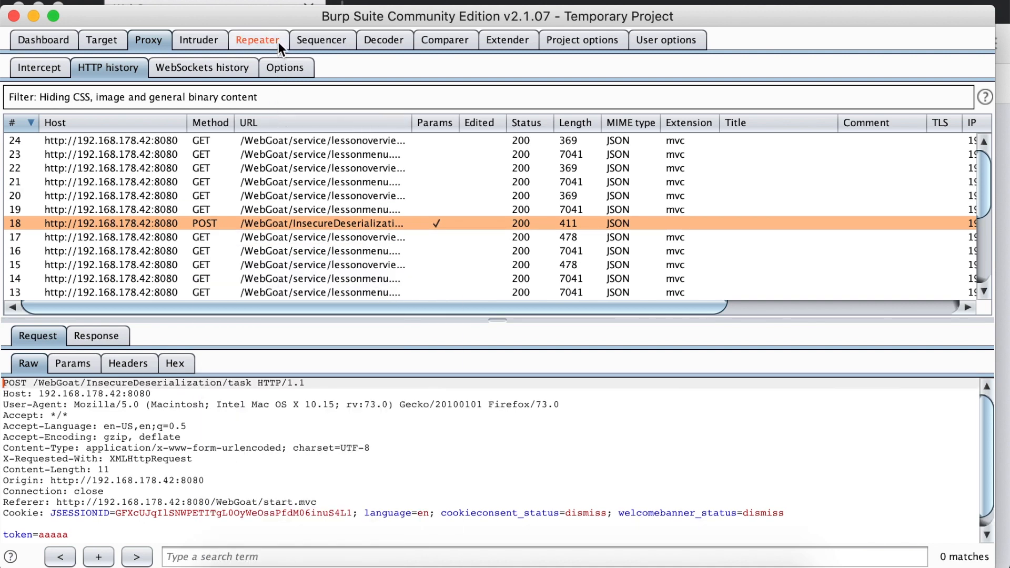
pyautogui.click(257, 40)
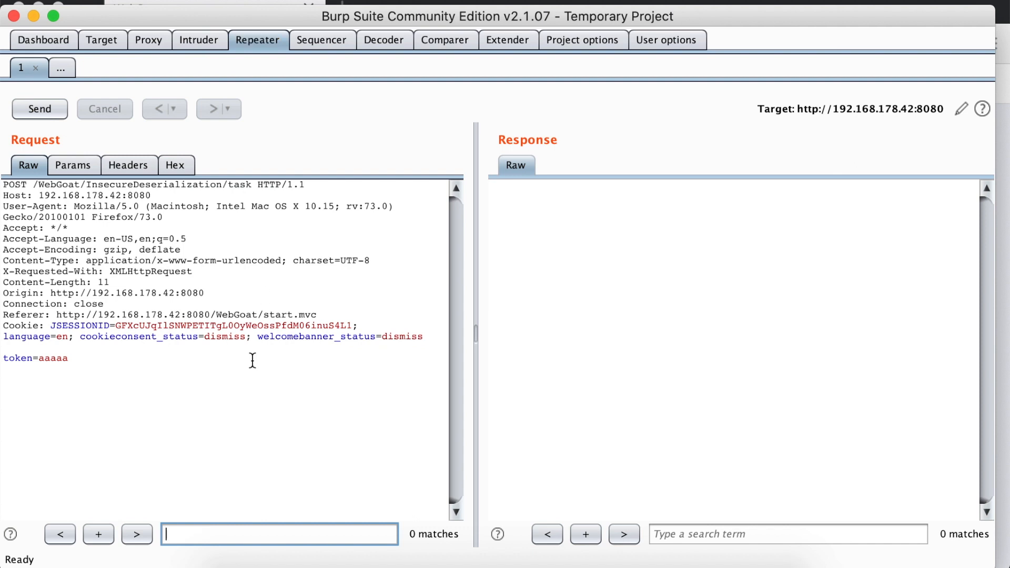
pyautogui.click(69, 358)
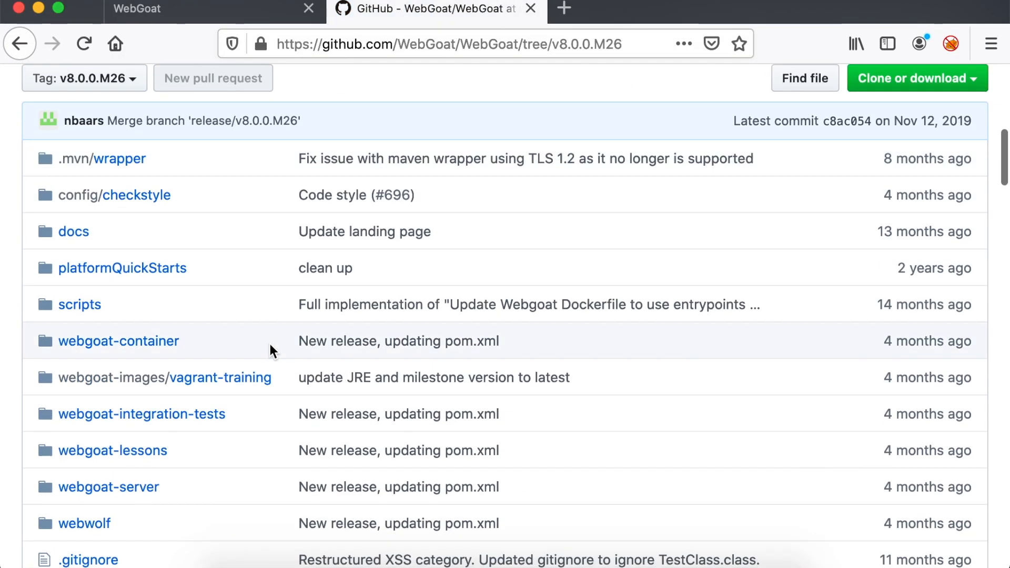
# Read InsecureDeserializationTask.java and browse into the org/dummy/insecure/framework package on GitHub.
pyautogui.click(112, 450)
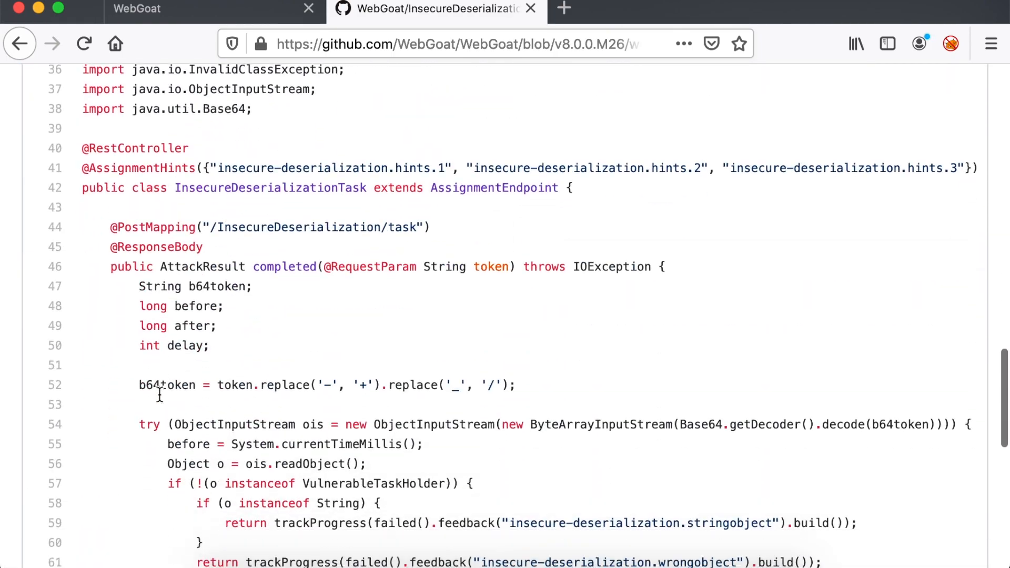
pyautogui.scroll(-3)
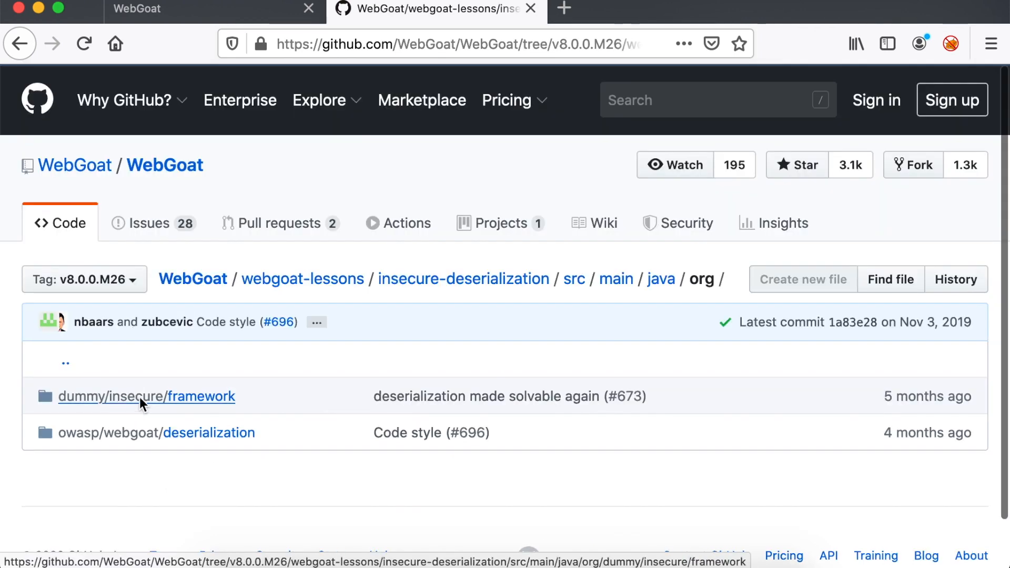
pyautogui.click(218, 396)
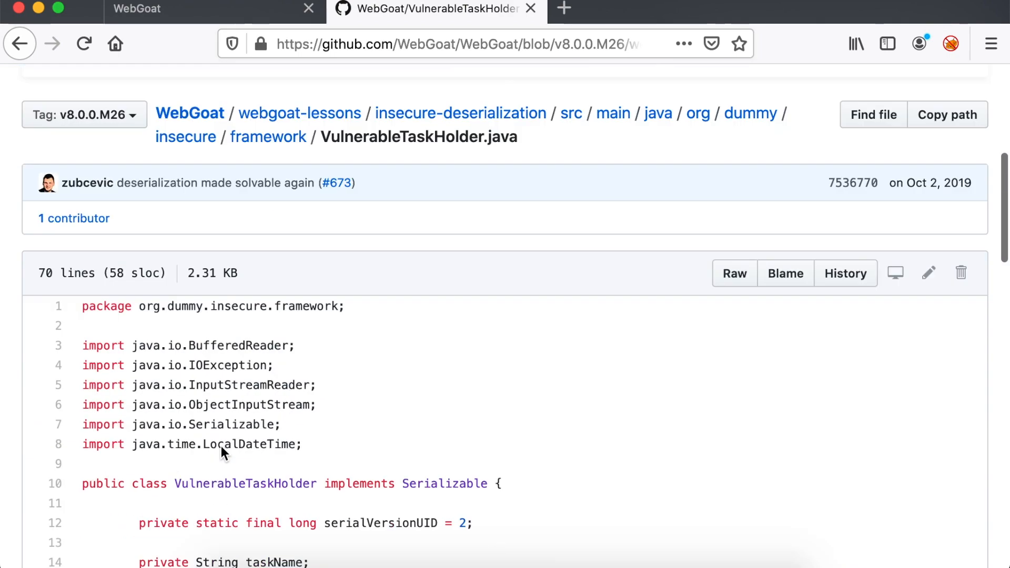
pyautogui.scroll(-3)
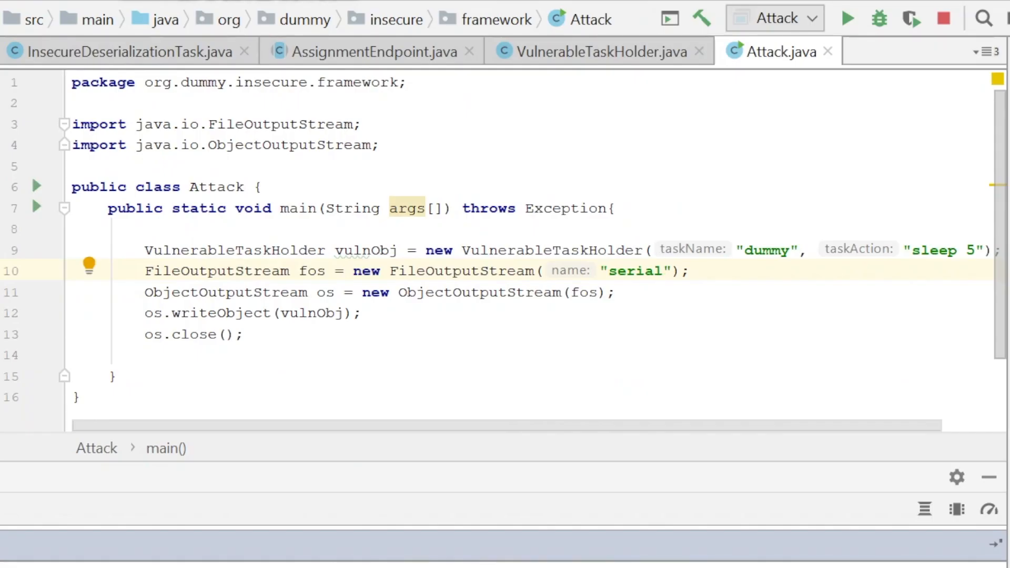
# Debug Attack.main() and step over to the 'sleep 5' taskAction launch line.
pyautogui.click(37, 207)
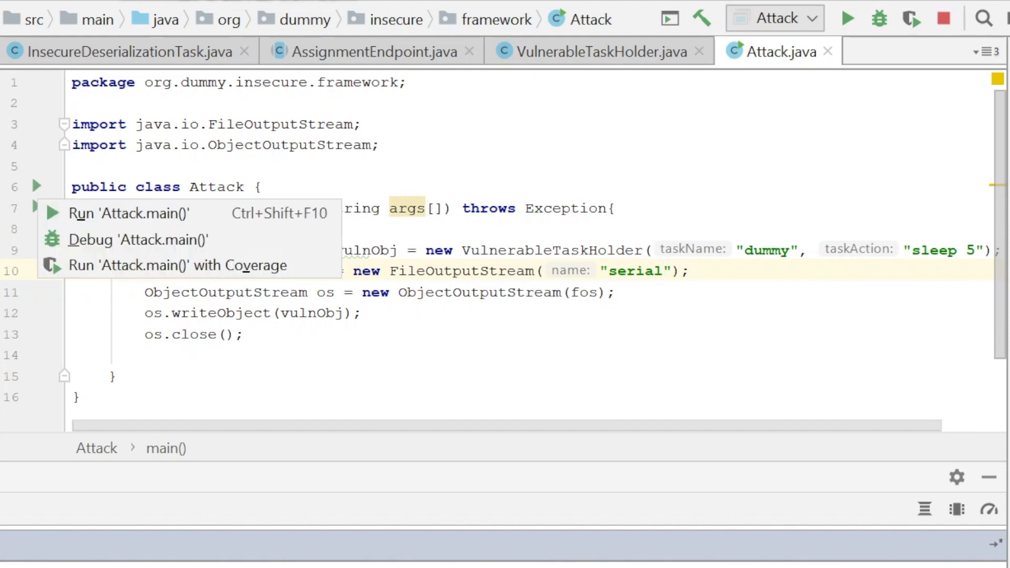
pyautogui.moveTo(128, 213)
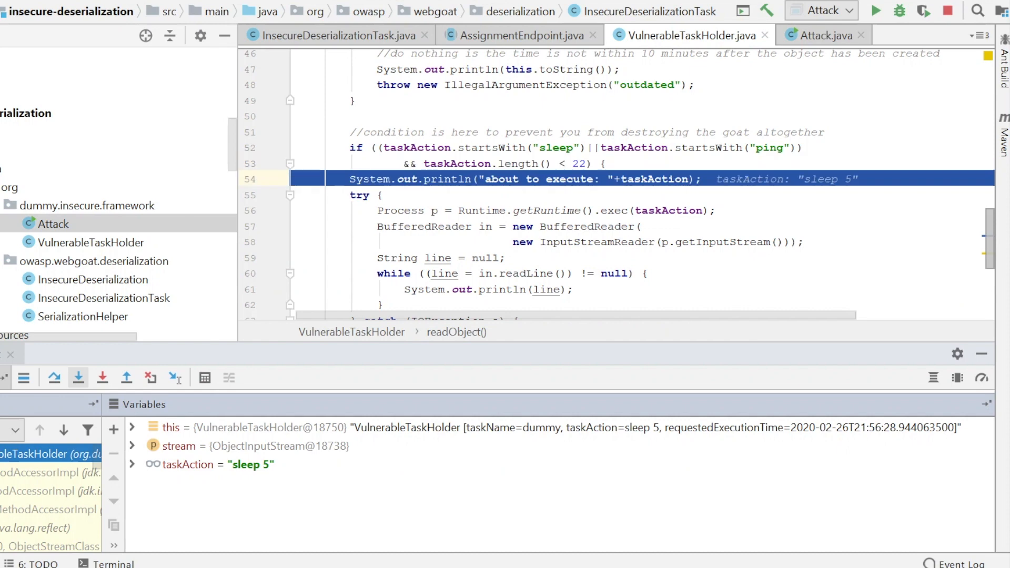
pyautogui.press('F8')
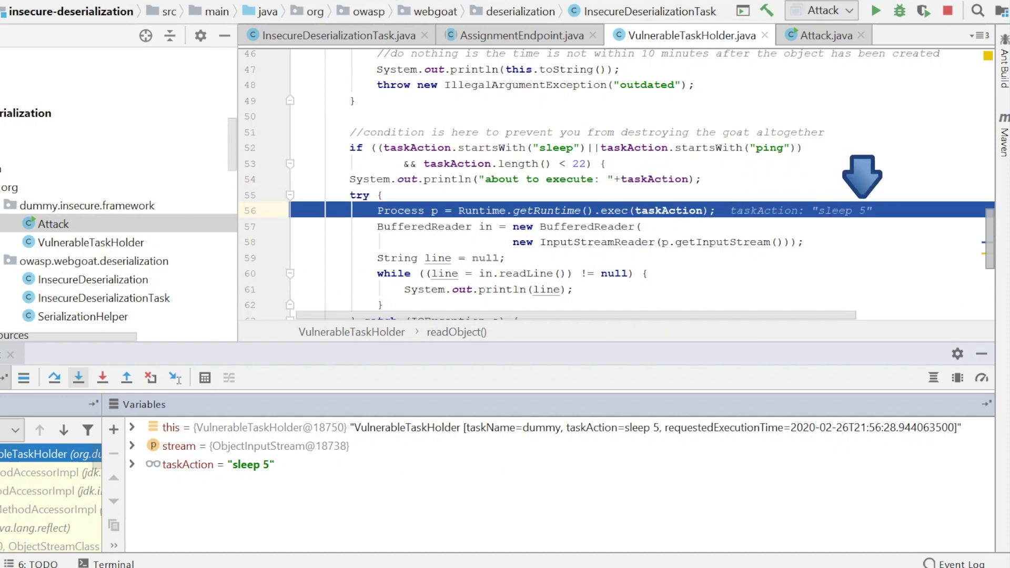